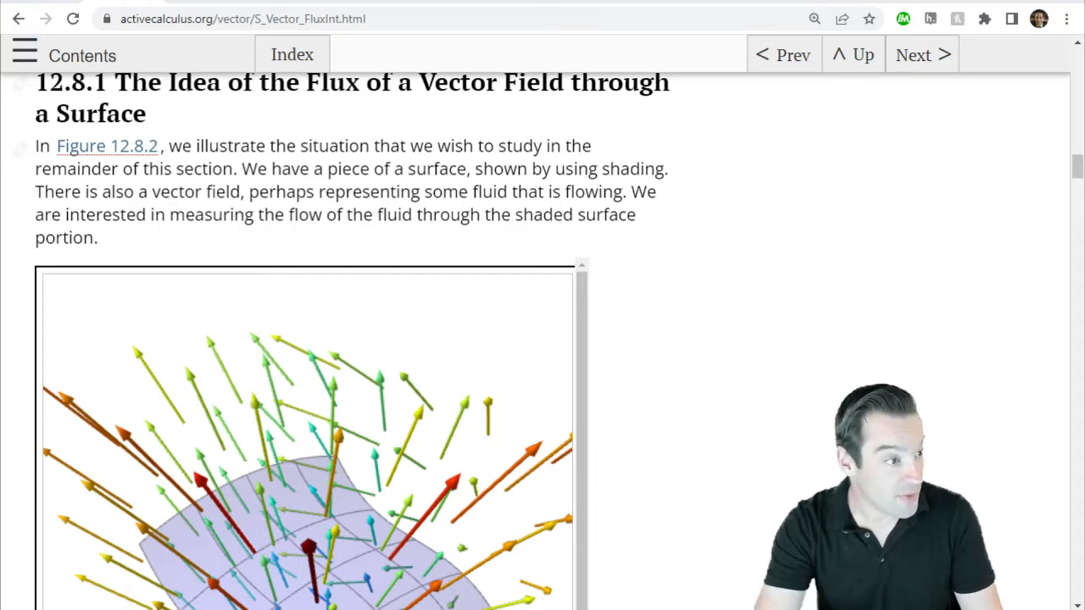
- Rotate the Figure 12.8.2 vector field plot to view the shaded surface from several angles
scroll("down", 3)
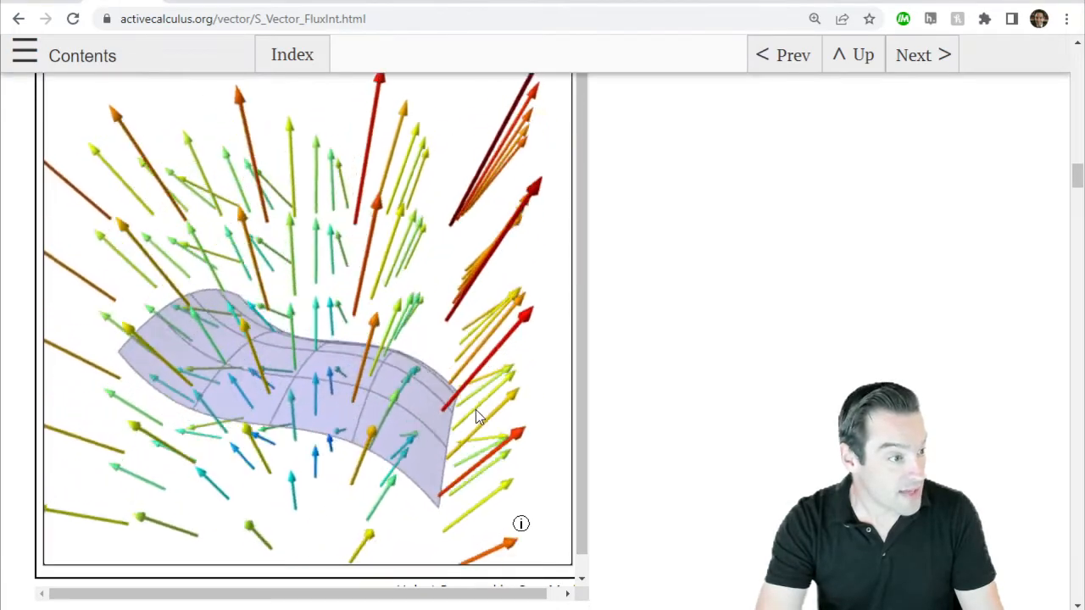
left_click_drag(475, 416, 472, 416)
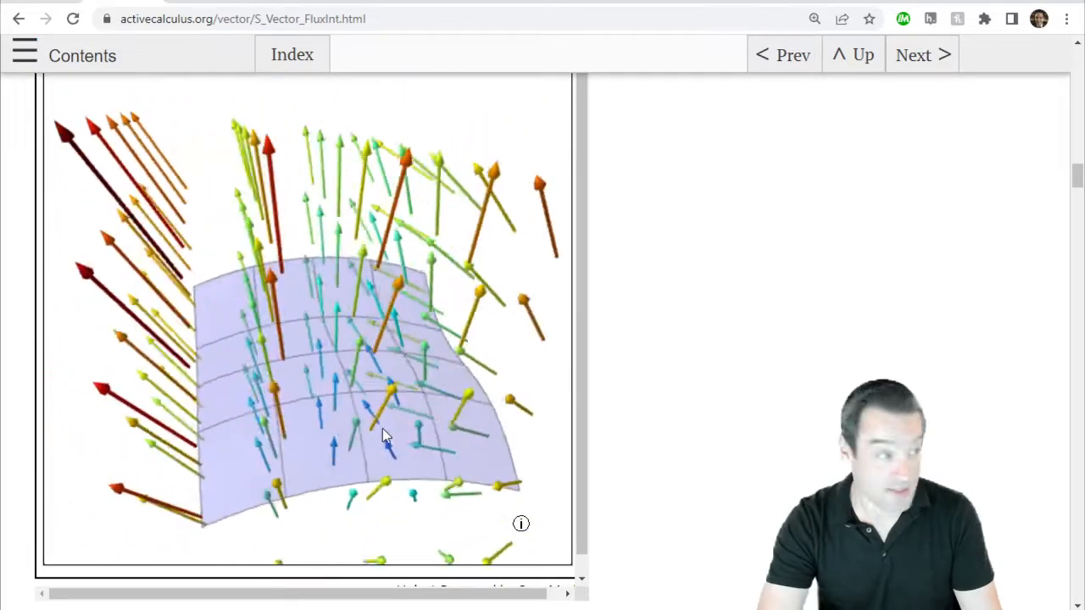
left_click_drag(381, 432, 495, 399)
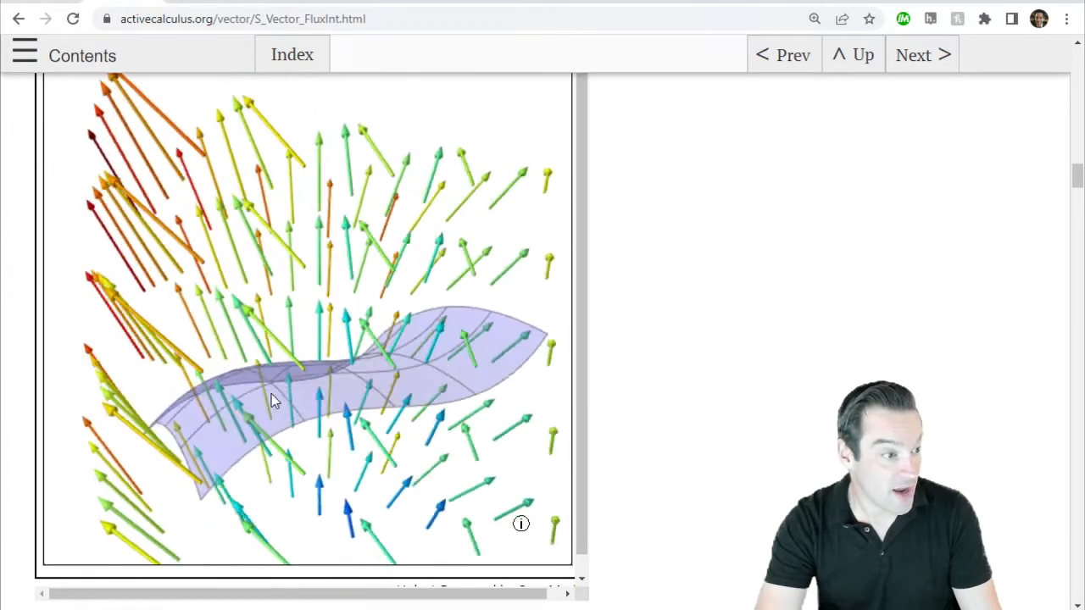
left_click_drag(272, 404, 500, 416)
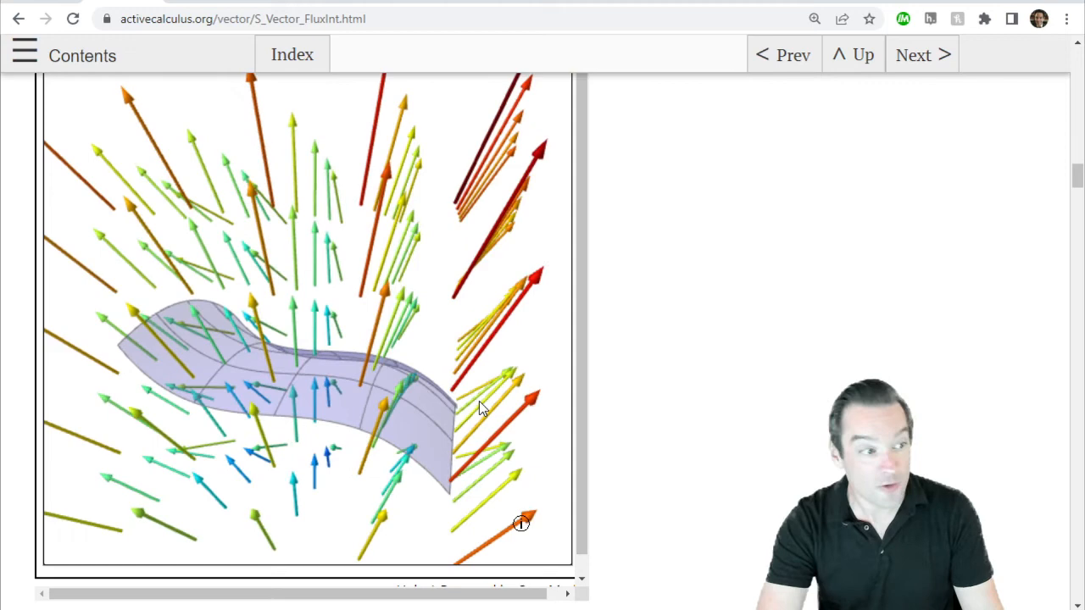
mouse_move(427, 480)
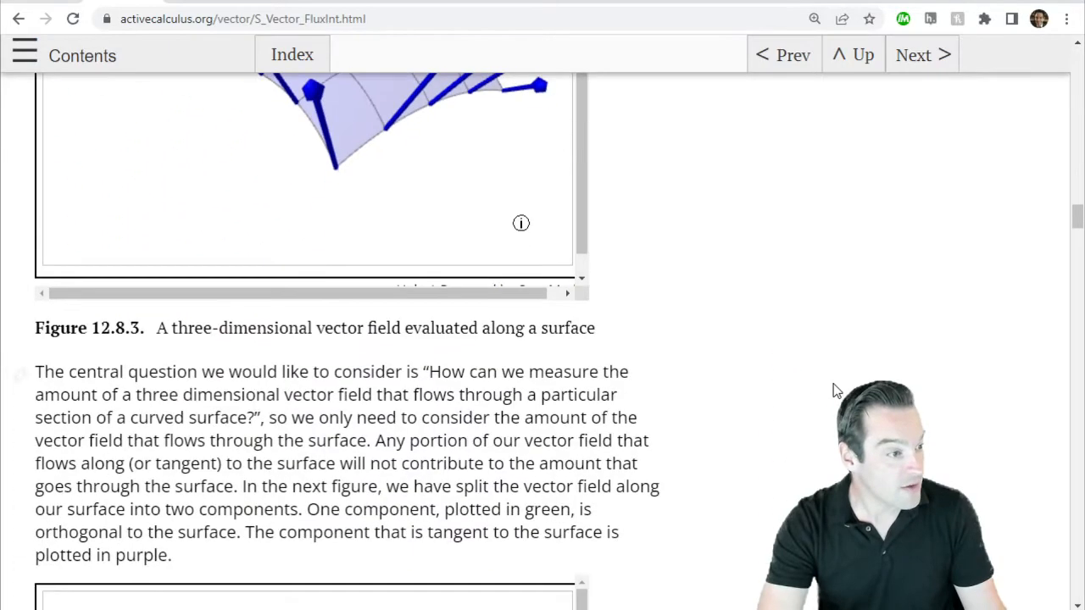
- Scroll through Figure 12.8.4 toward the sphere, cylinder and plane parametrization questions
scroll("down", 3)
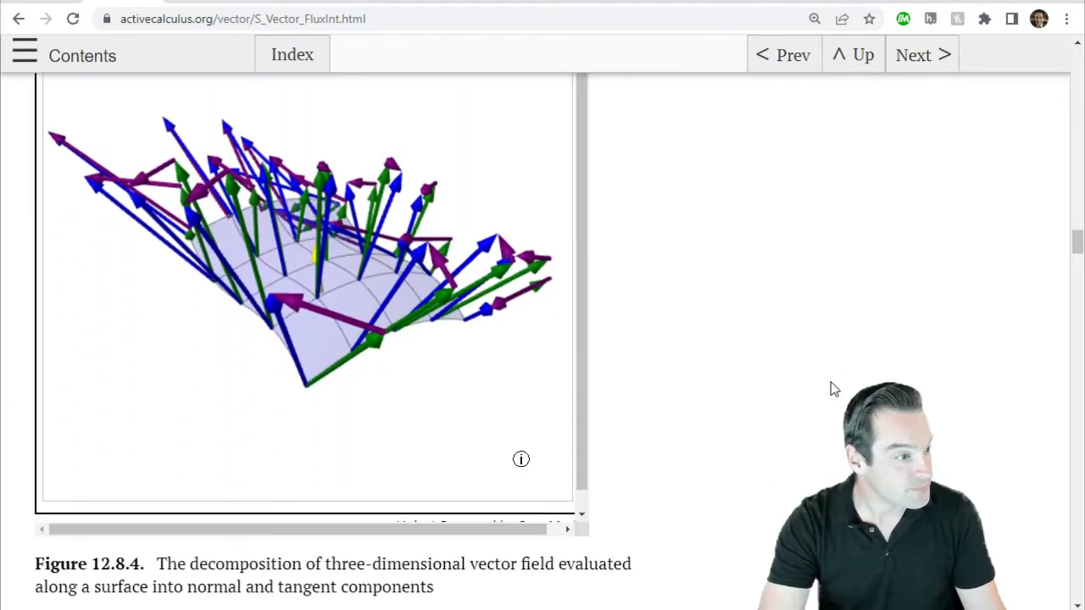
scroll("down", 3)
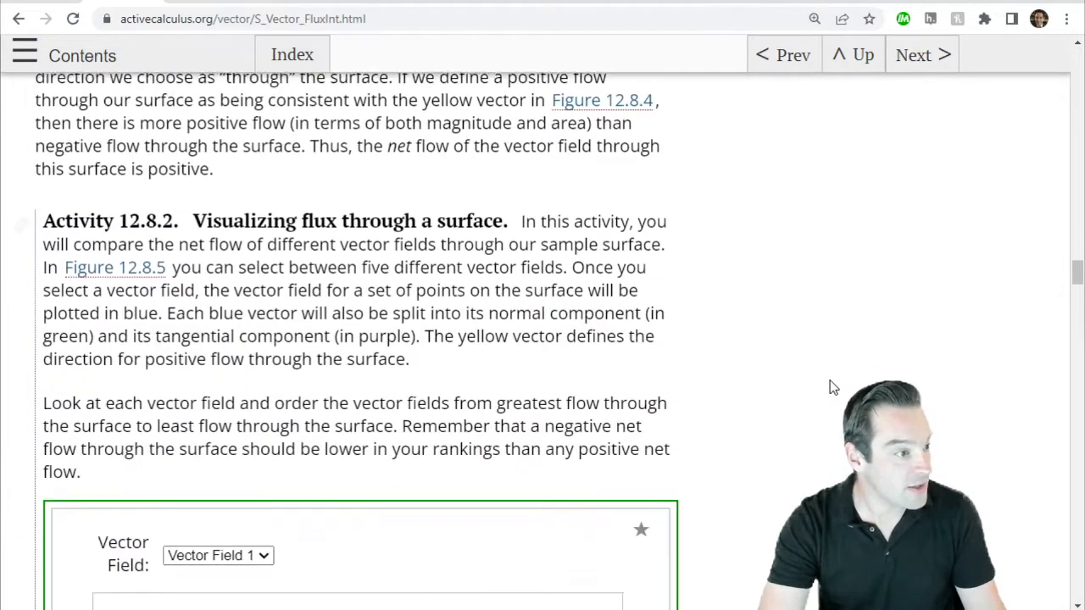
scroll("down", 3)
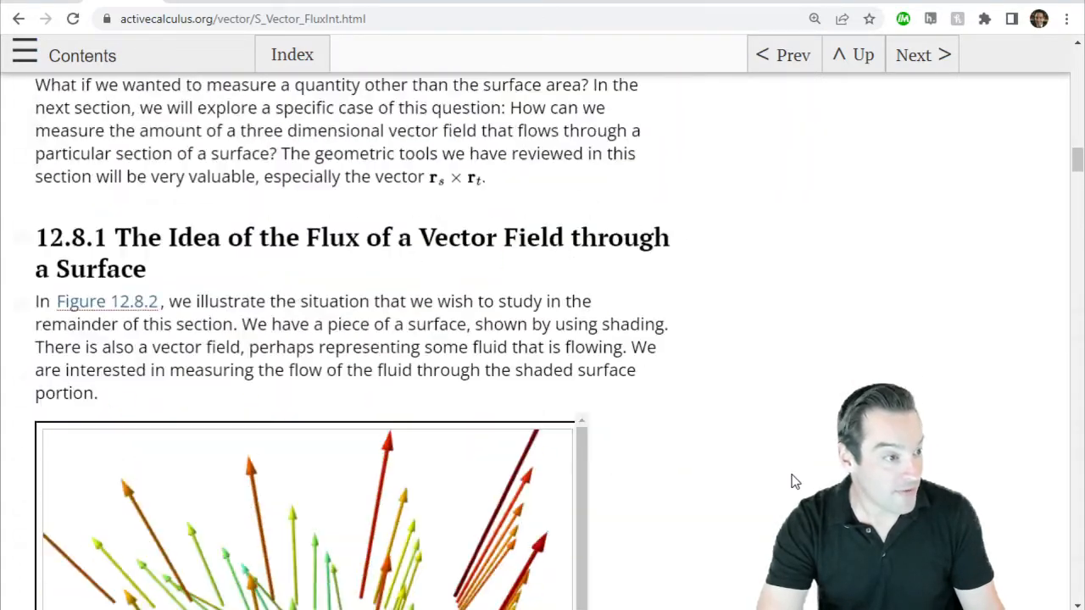
scroll("down", 3)
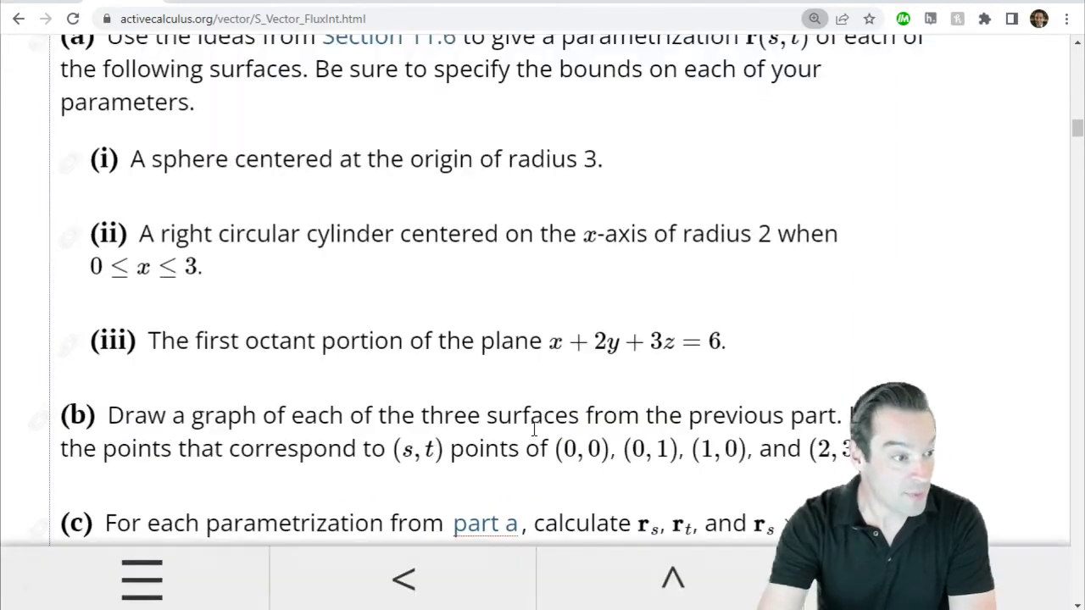
- Scroll to the preview activity's later parts on graphing surfaces and computing r_s, r_t
scroll("down", 3)
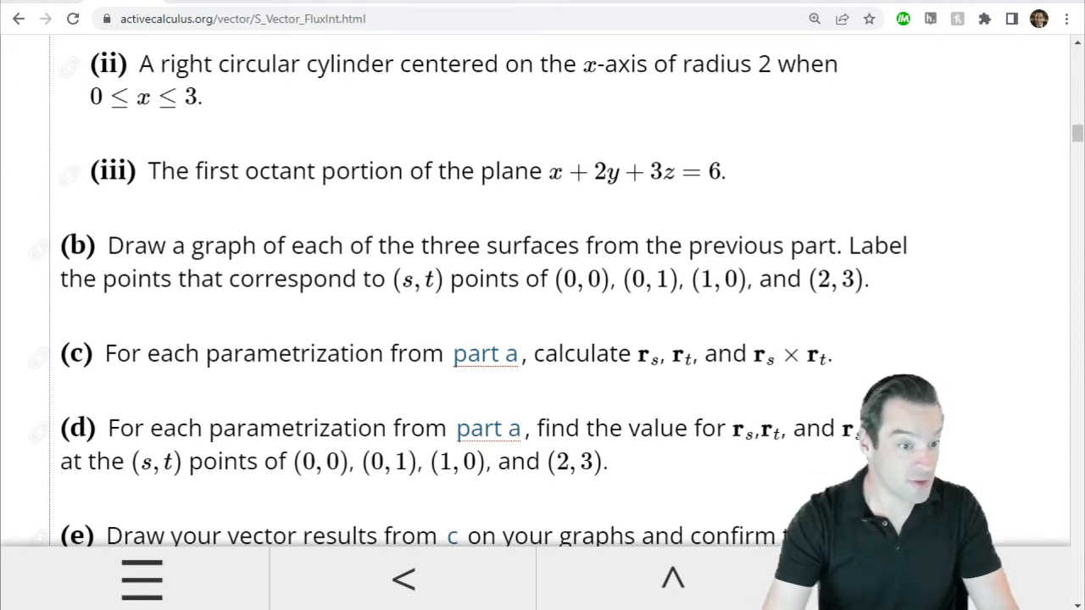
mouse_move(771, 402)
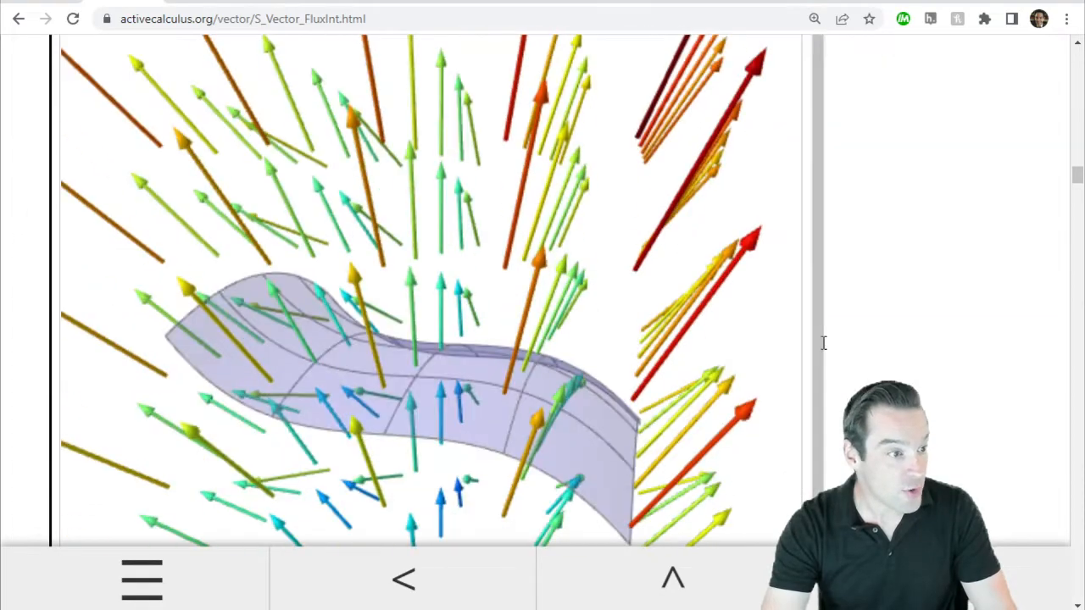
- Scroll down through Activity 12.8.2's instructions to its interactive normal/tangent component plot
scroll("down", 3)
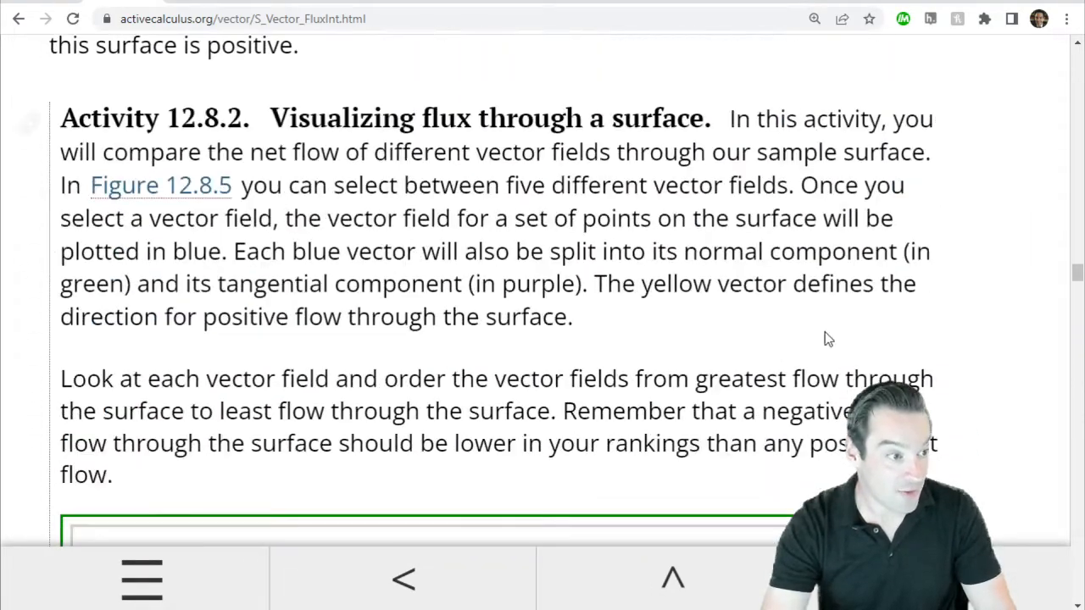
scroll("down", 3)
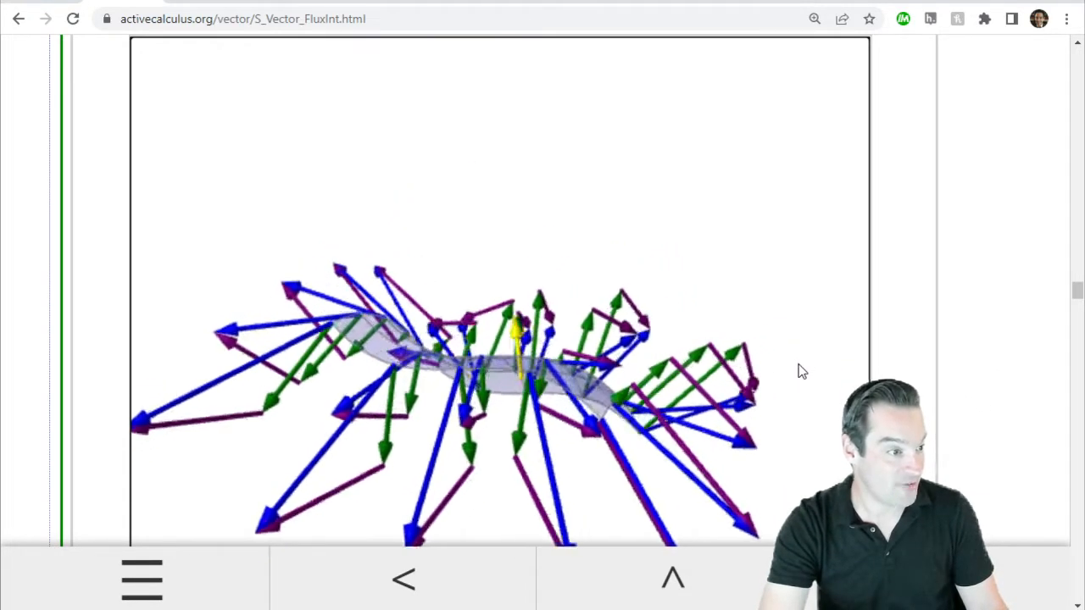
- Scroll to bring Activity 12.8.2's Vector Field dropdown and plot into view
scroll("up", 3)
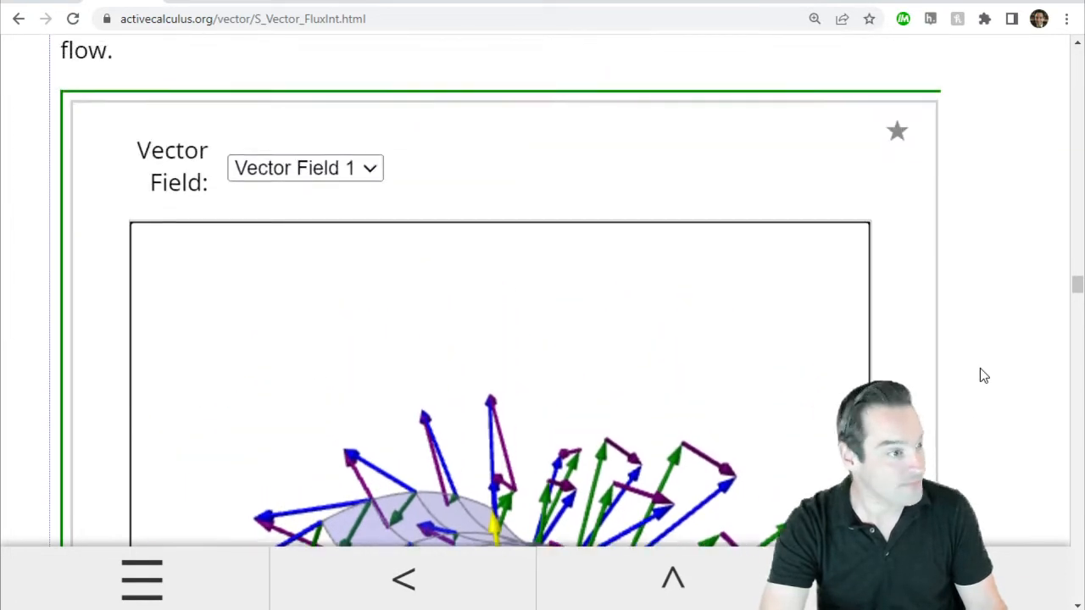
scroll("down", 3)
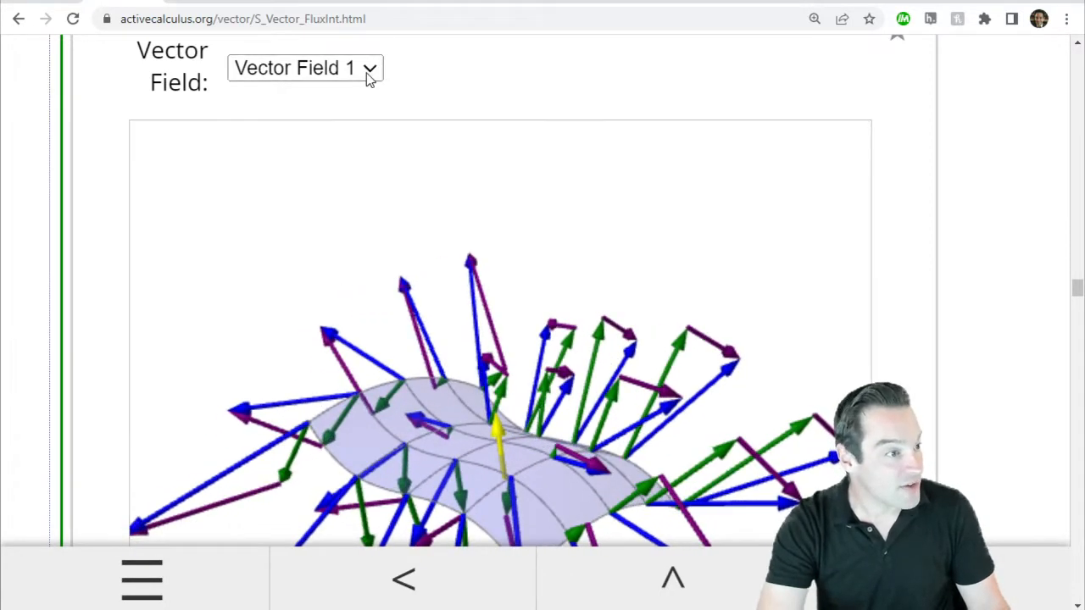
mouse_move(346, 122)
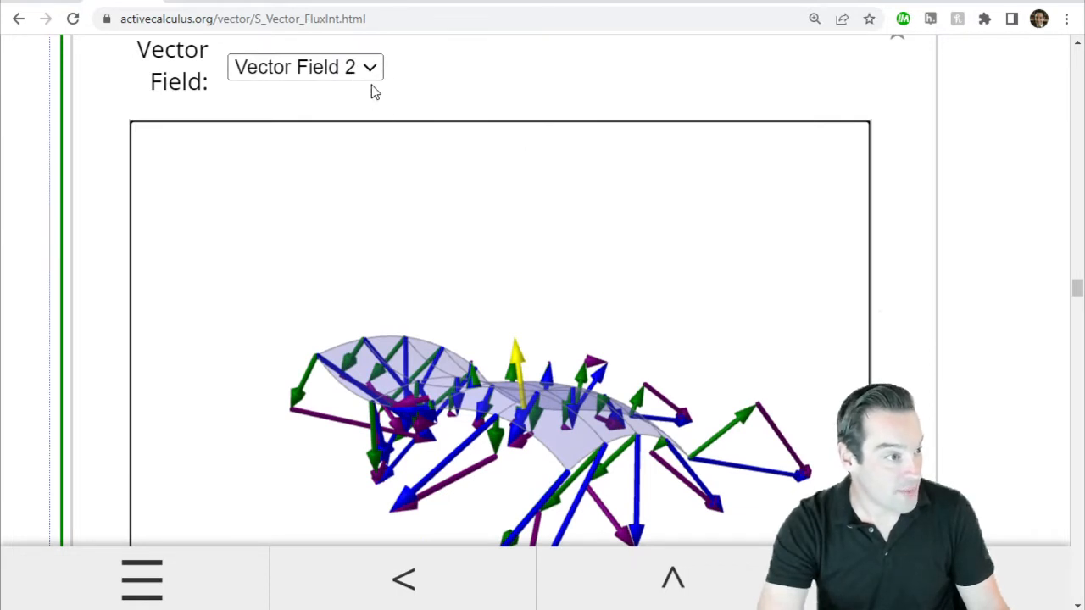
- Switch the plot to Vector Field 1 and rotate the surface to inspect its normal components
left_click(305, 67)
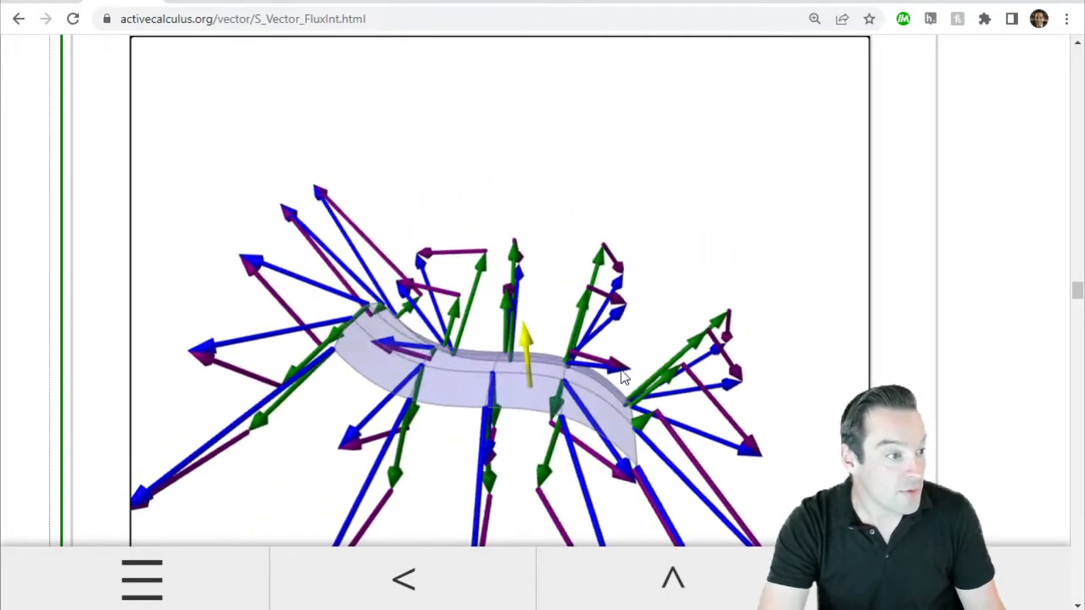
left_click_drag(624, 376, 566, 394)
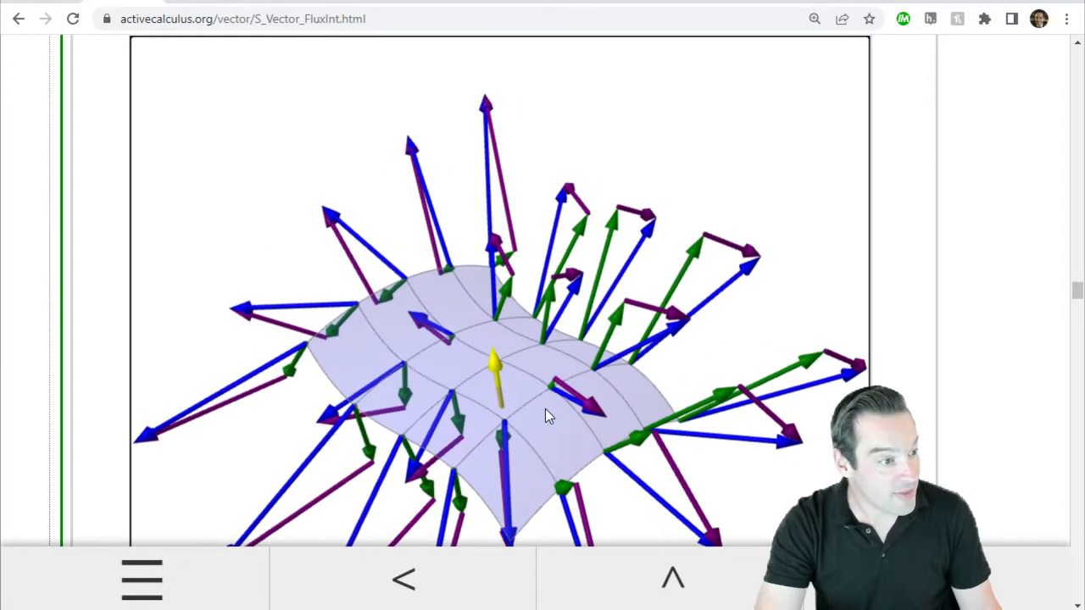
left_click_drag(546, 415, 475, 412)
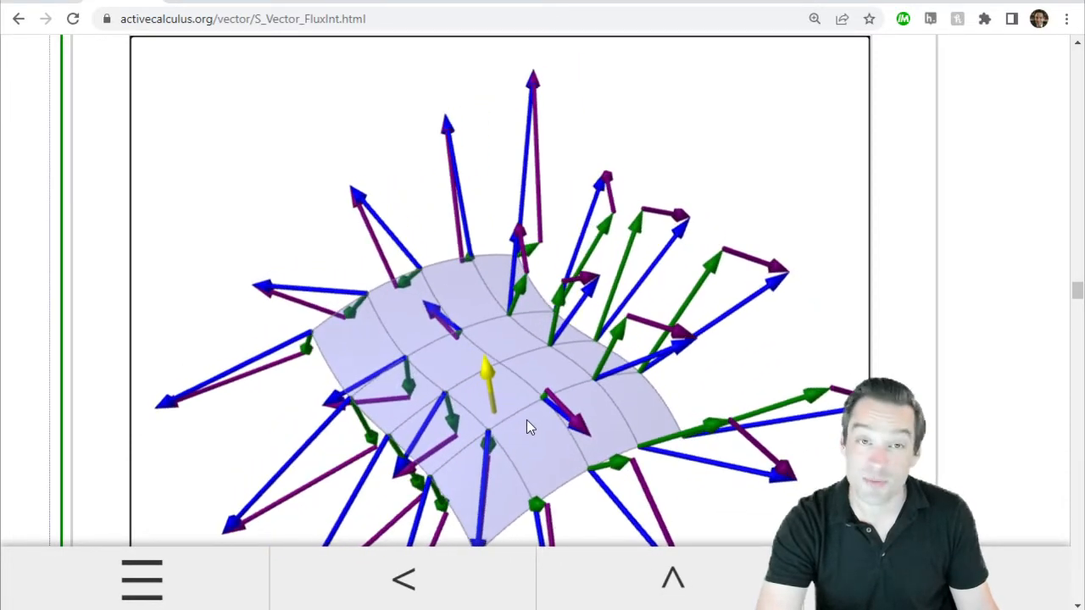
left_click_drag(526, 424, 449, 407)
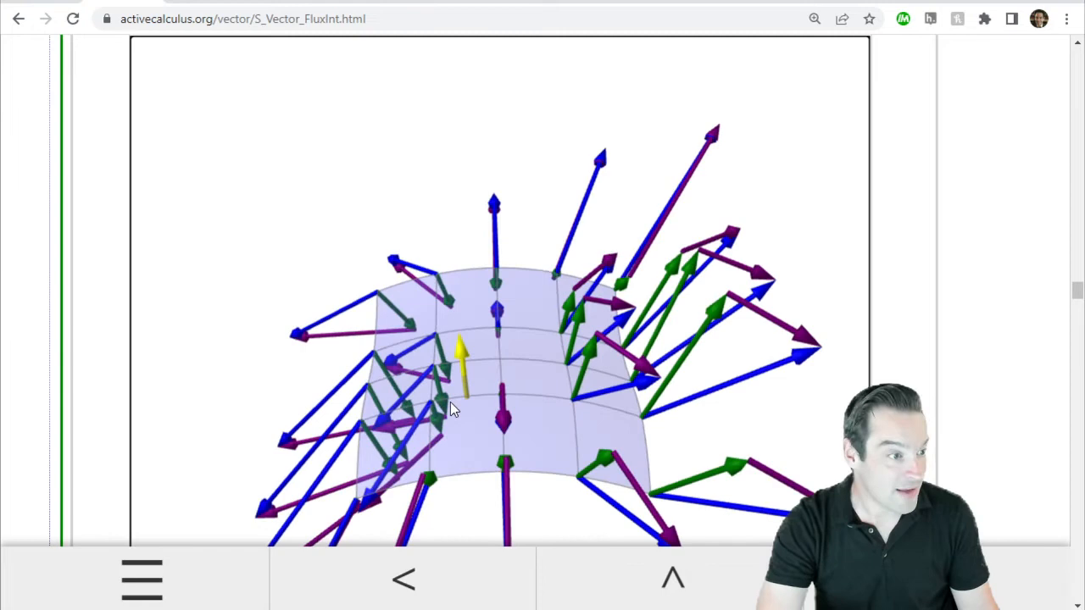
left_click_drag(455, 409, 596, 406)
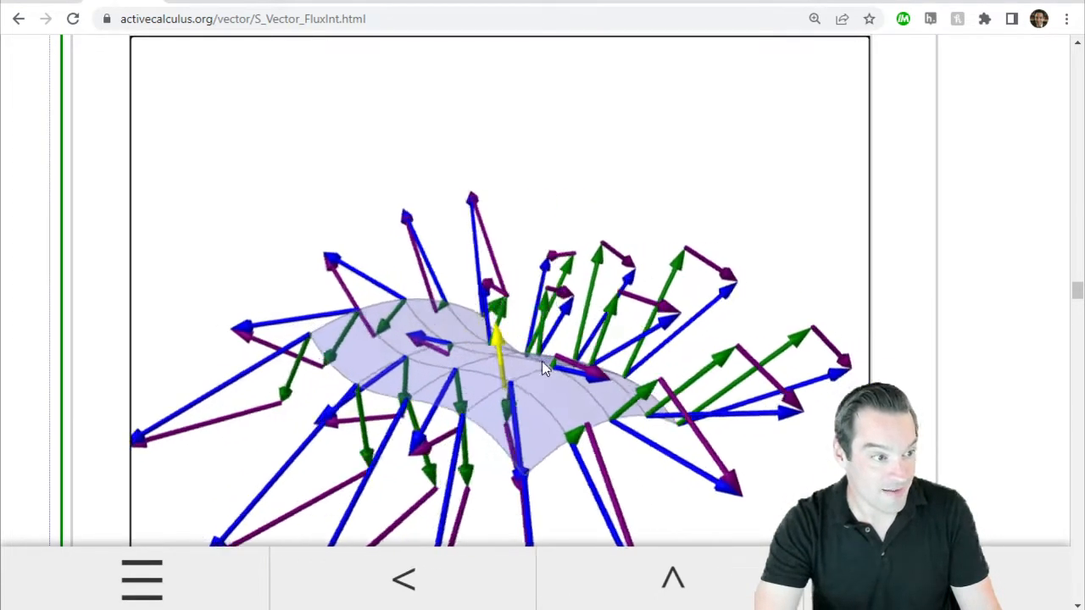
- Rotate the saddle-shaped surface plot slightly to adjust the viewpoint
left_click_drag(543, 370, 585, 380)
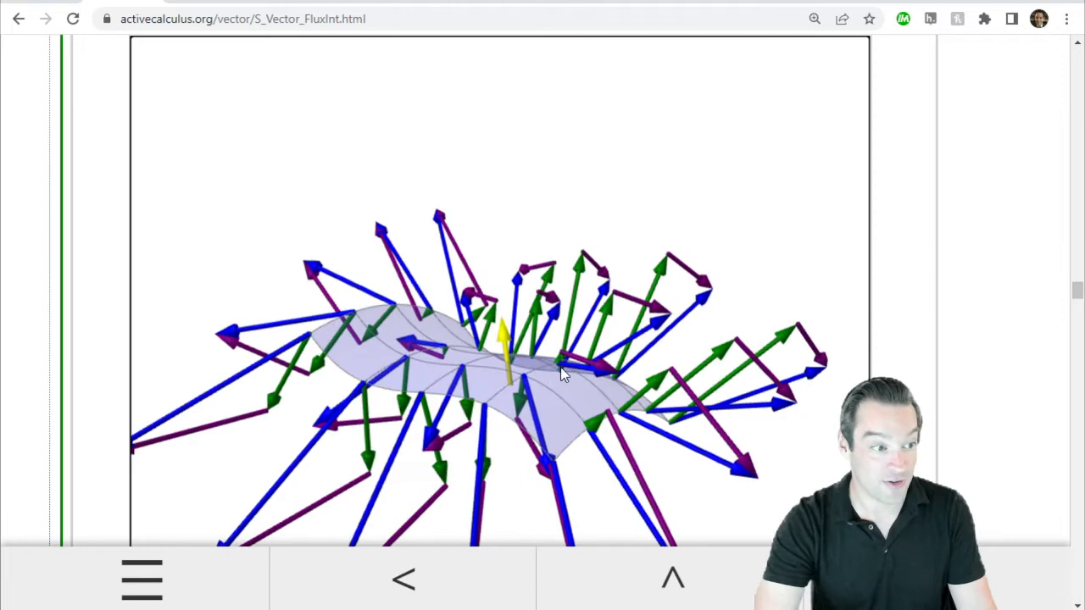
mouse_move(648, 305)
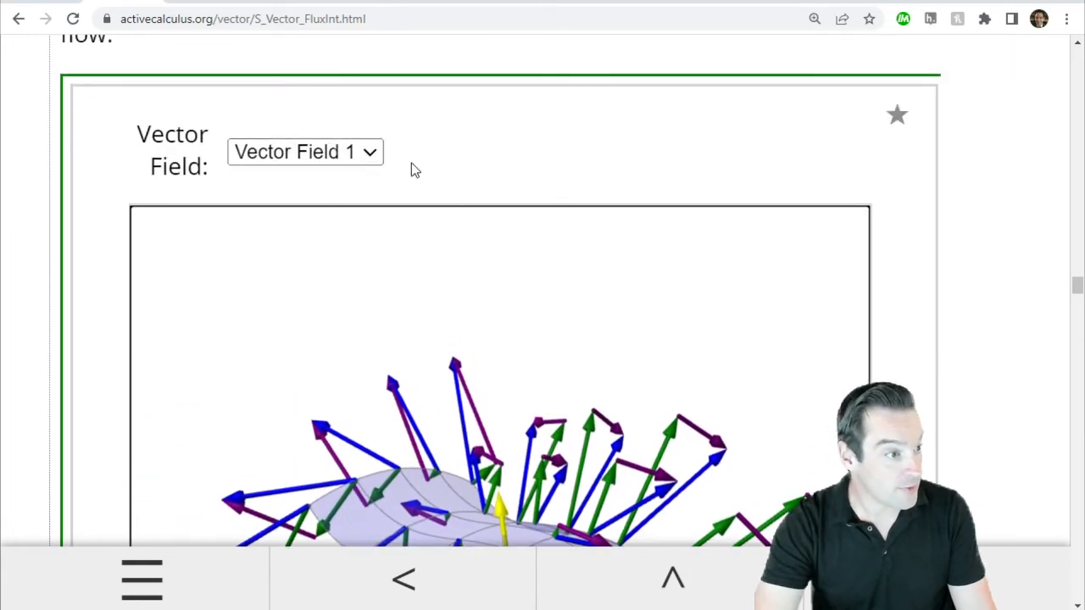
left_click(305, 153)
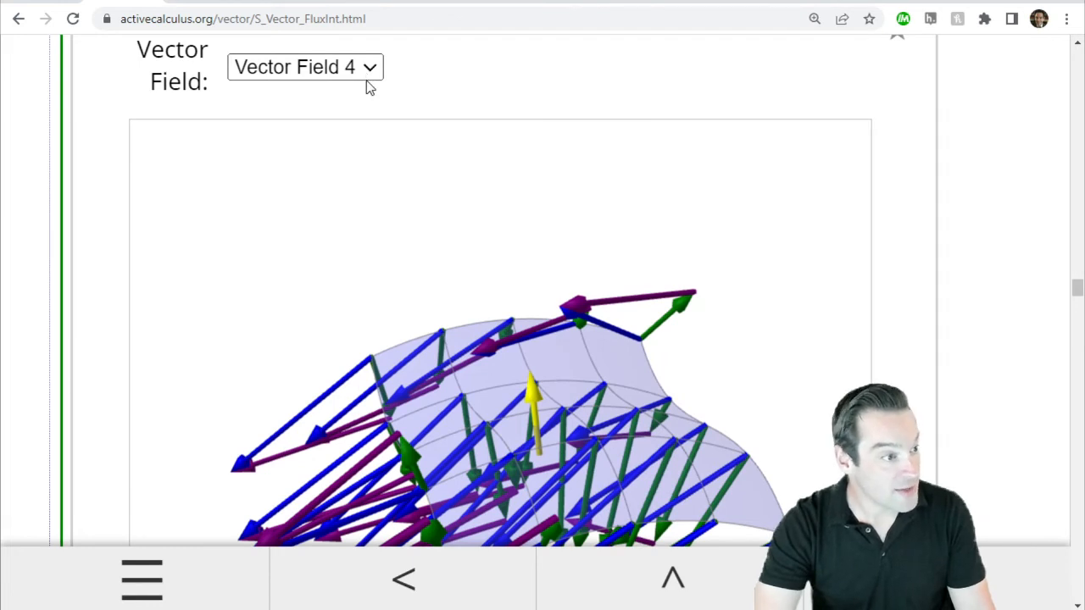
left_click(305, 68)
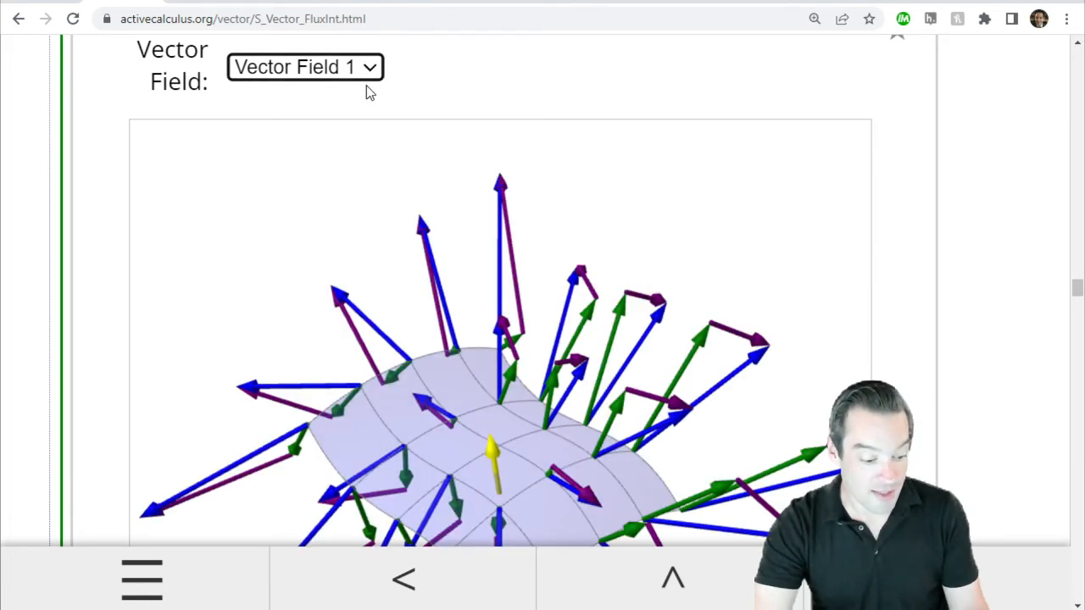